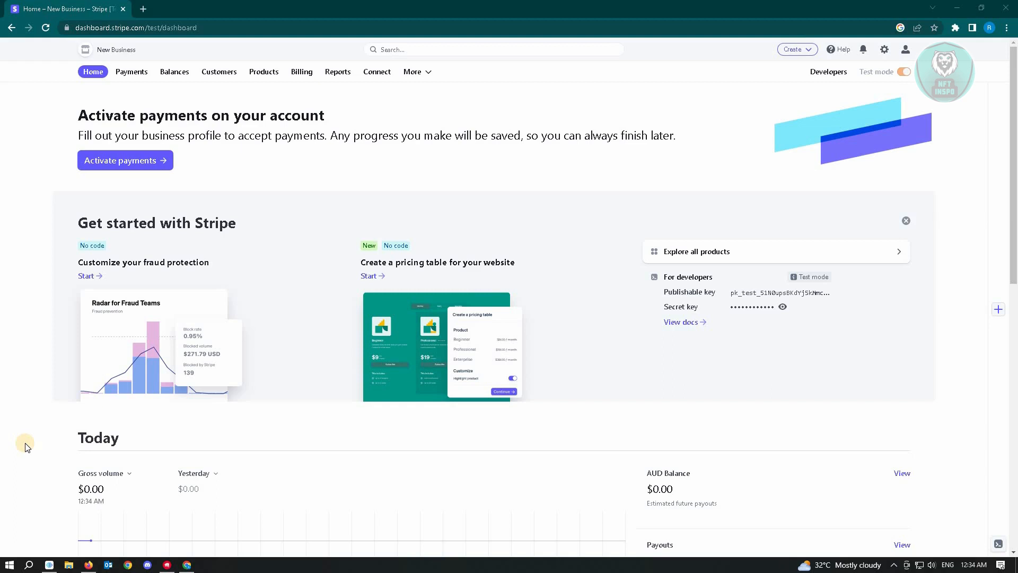
{"action": "mouse_move", "coordinate": [41, 127]}
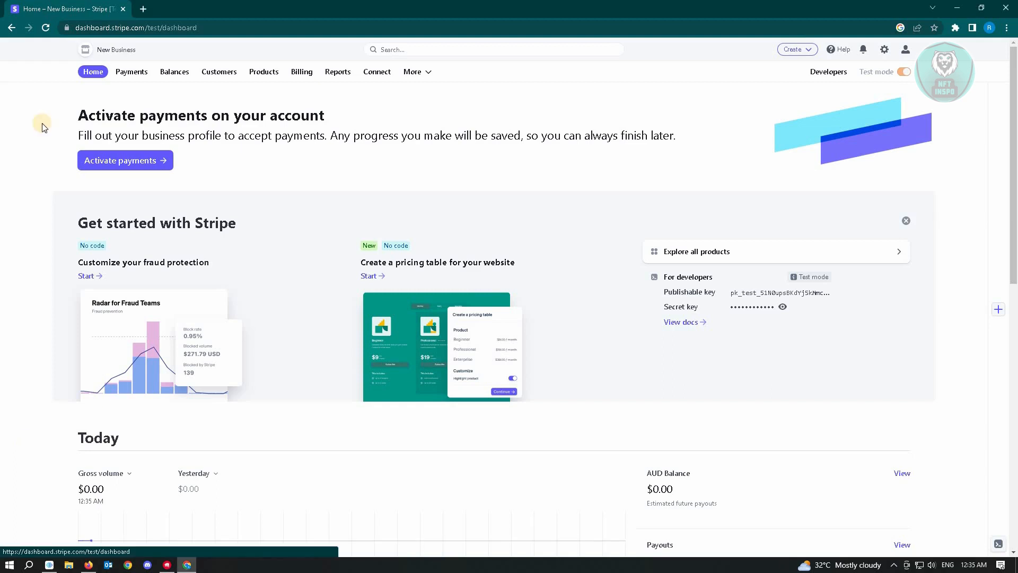
Review the Balances overview, checking the 1 week funds-on-hold range and funds on the way.
{"action": "left_click", "coordinate": [174, 71]}
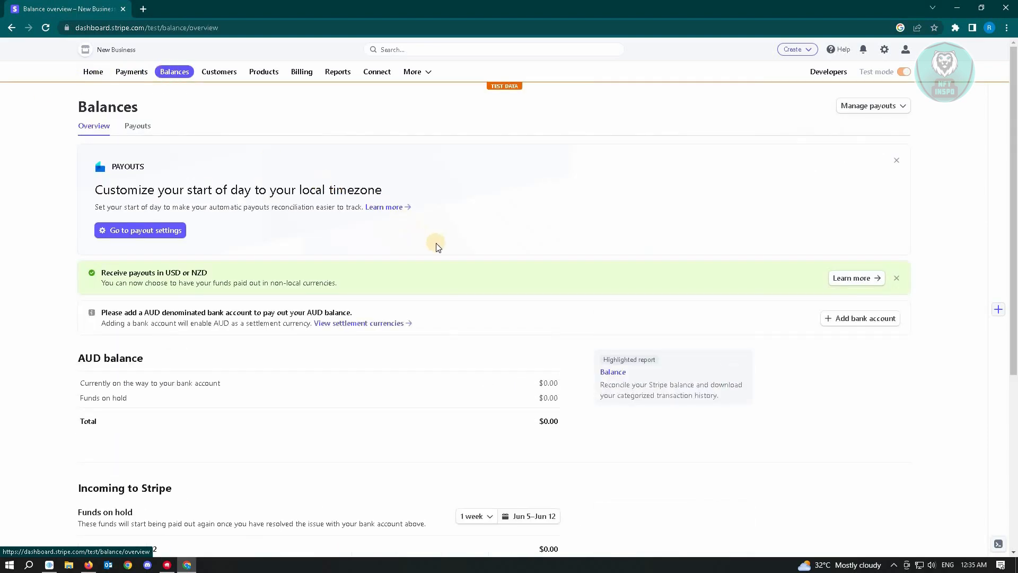
{"action": "scroll", "scroll_direction": "down", "scroll_amount": 3}
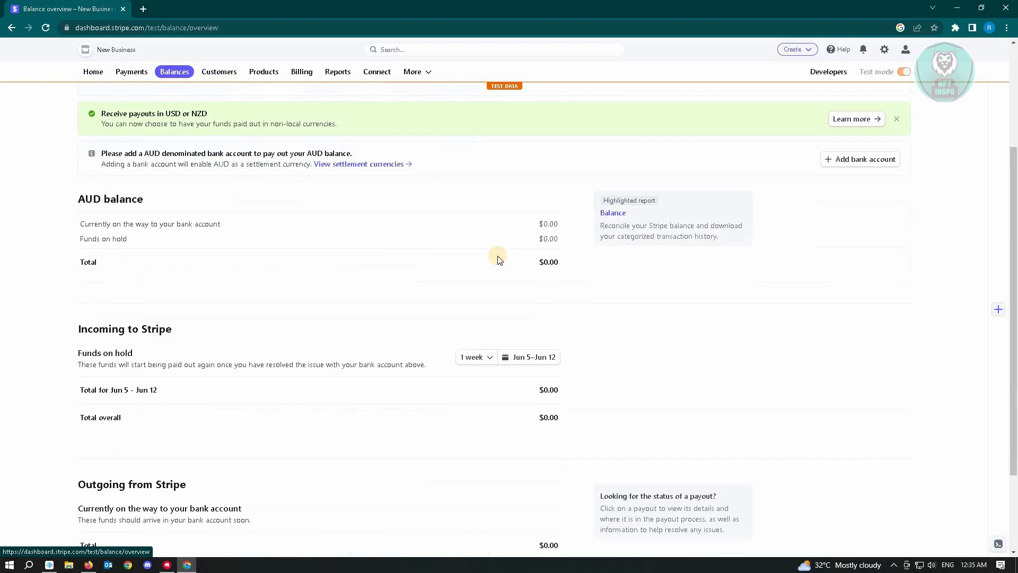
{"action": "mouse_move", "coordinate": [408, 270]}
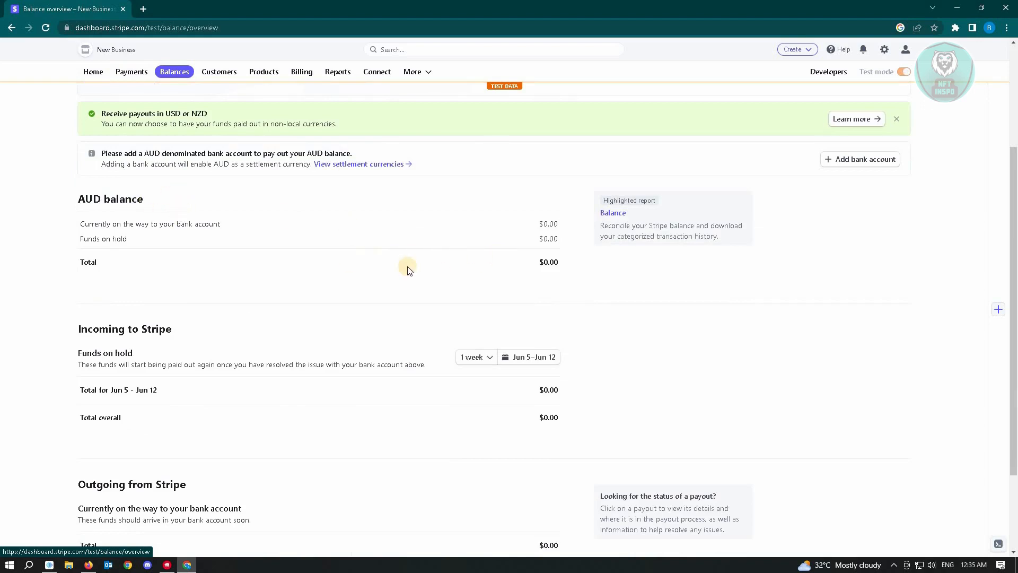
{"action": "mouse_move", "coordinate": [281, 248]}
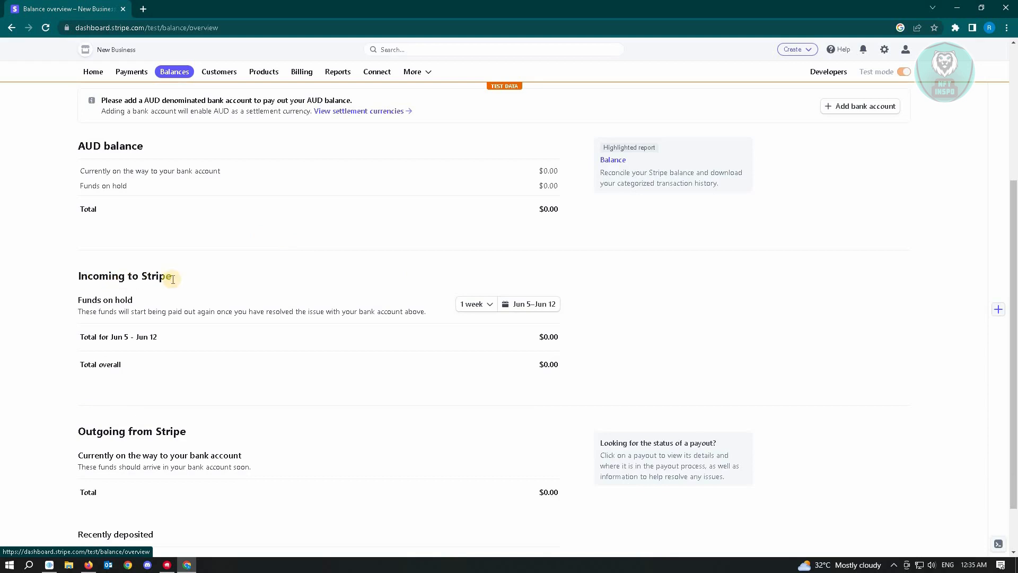
{"action": "mouse_move", "coordinate": [226, 287]}
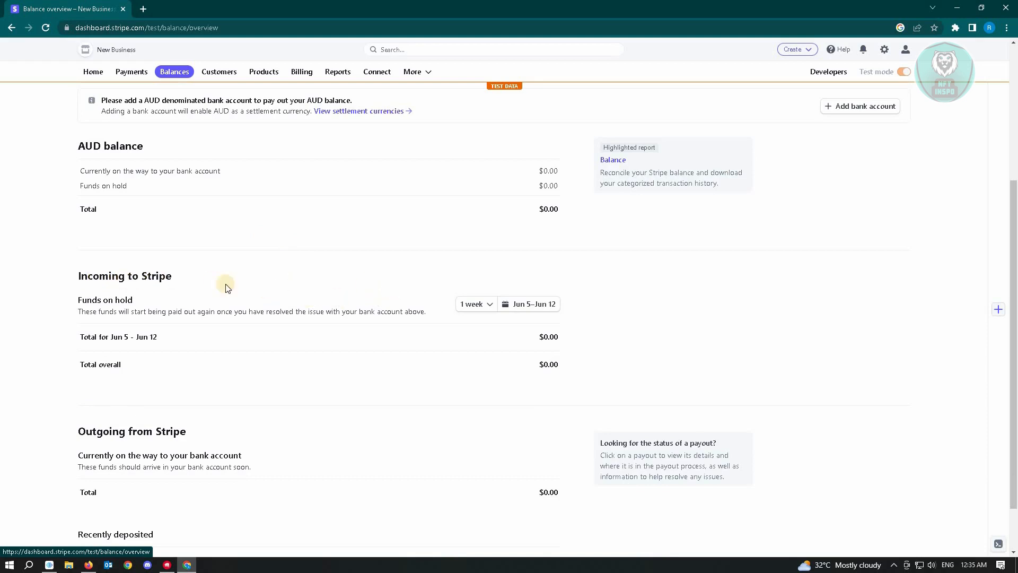
{"action": "mouse_move", "coordinate": [179, 311]}
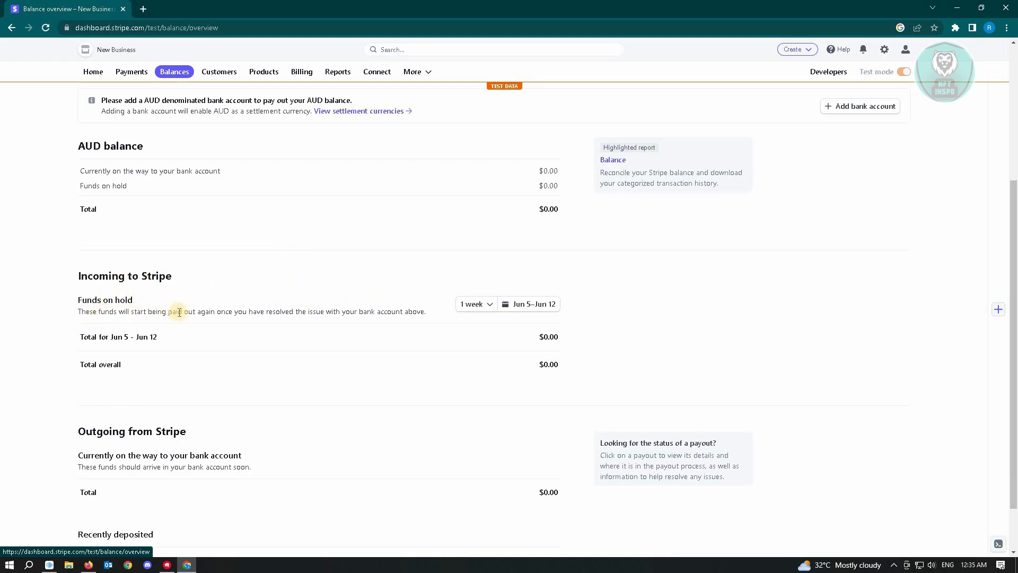
{"action": "mouse_move", "coordinate": [238, 324]}
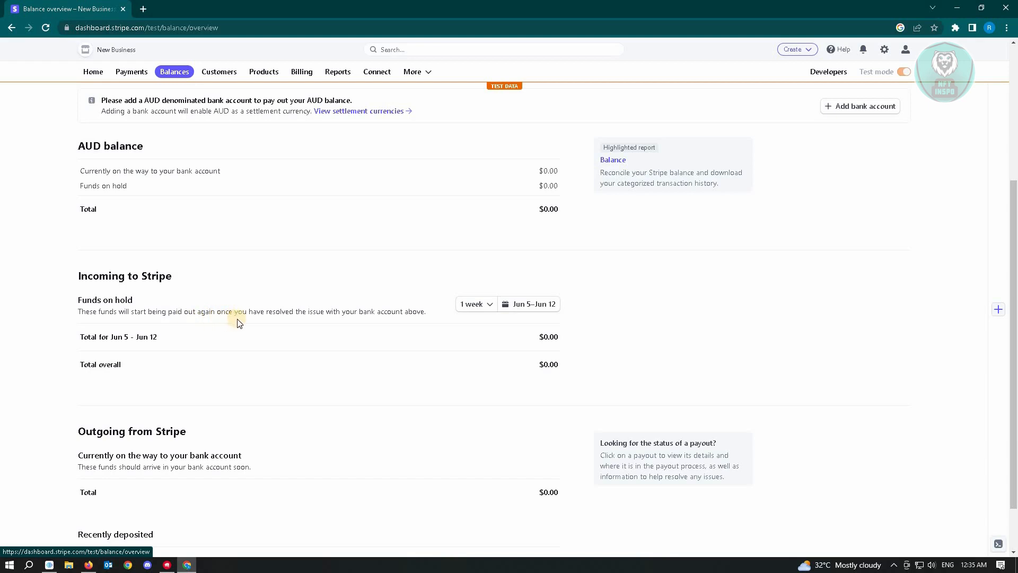
{"action": "mouse_move", "coordinate": [419, 329]}
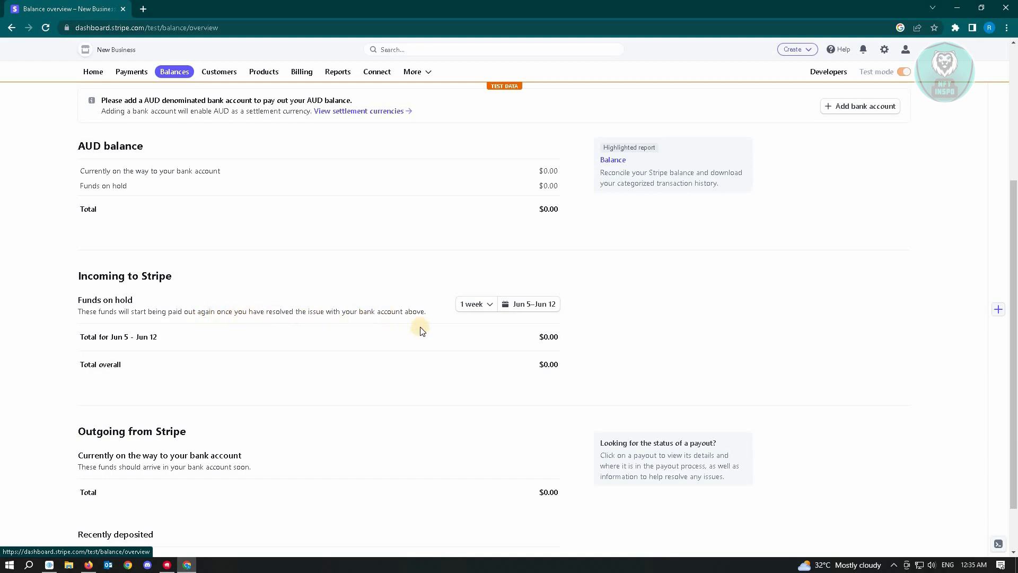
{"action": "left_click", "coordinate": [475, 304]}
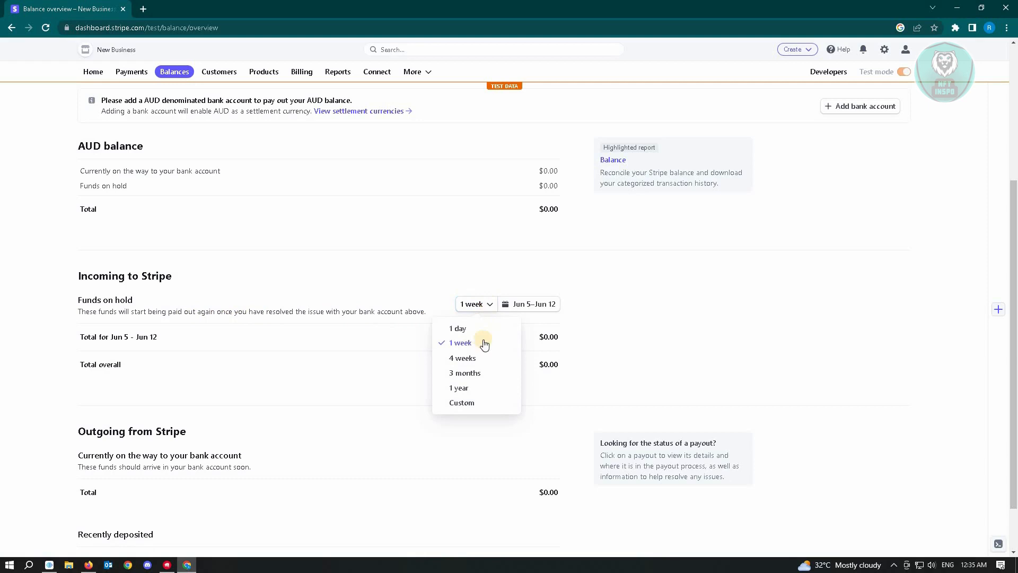
{"action": "mouse_move", "coordinate": [509, 374]}
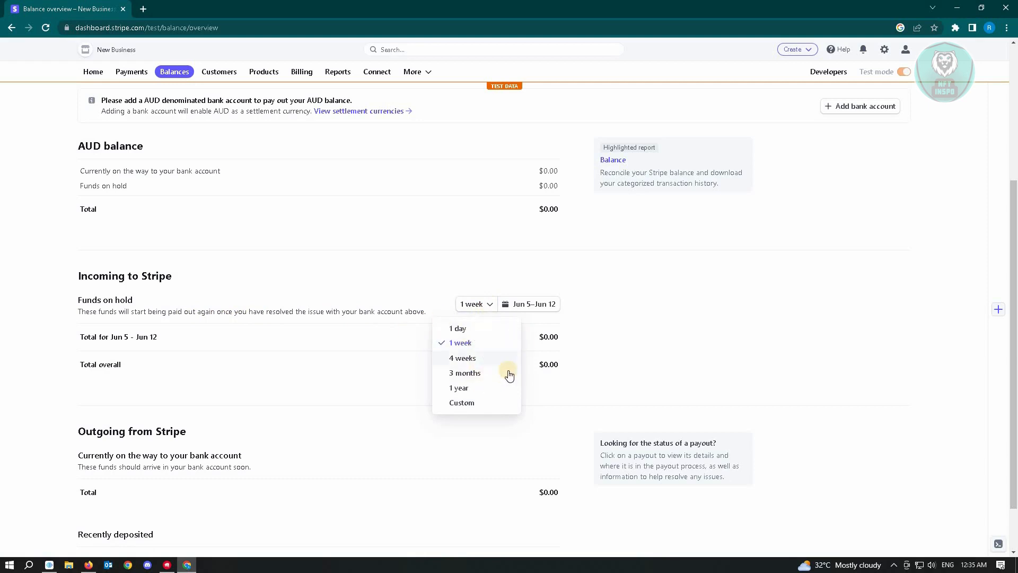
{"action": "mouse_move", "coordinate": [482, 376]}
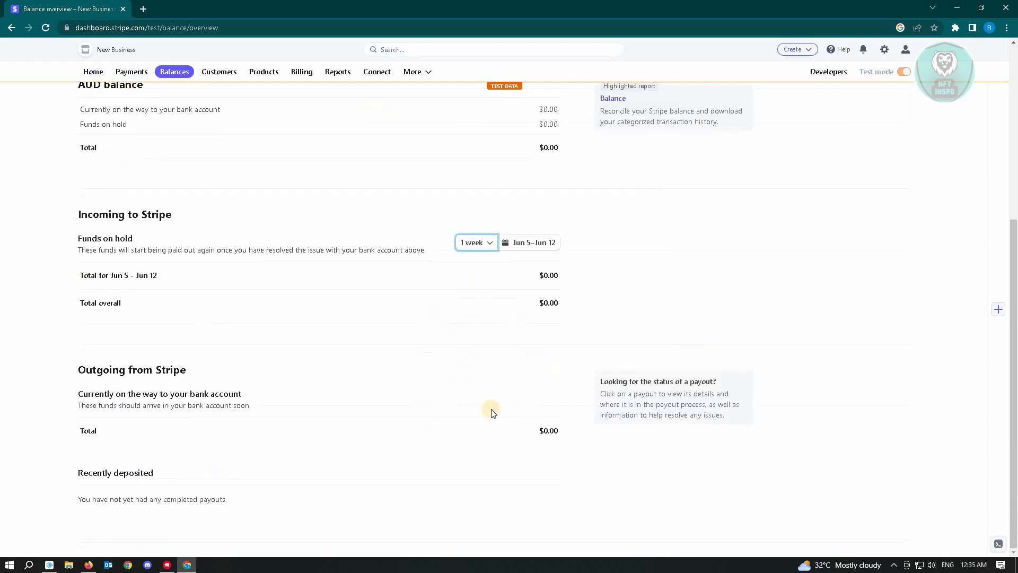
{"action": "double_click", "coordinate": [87, 430]}
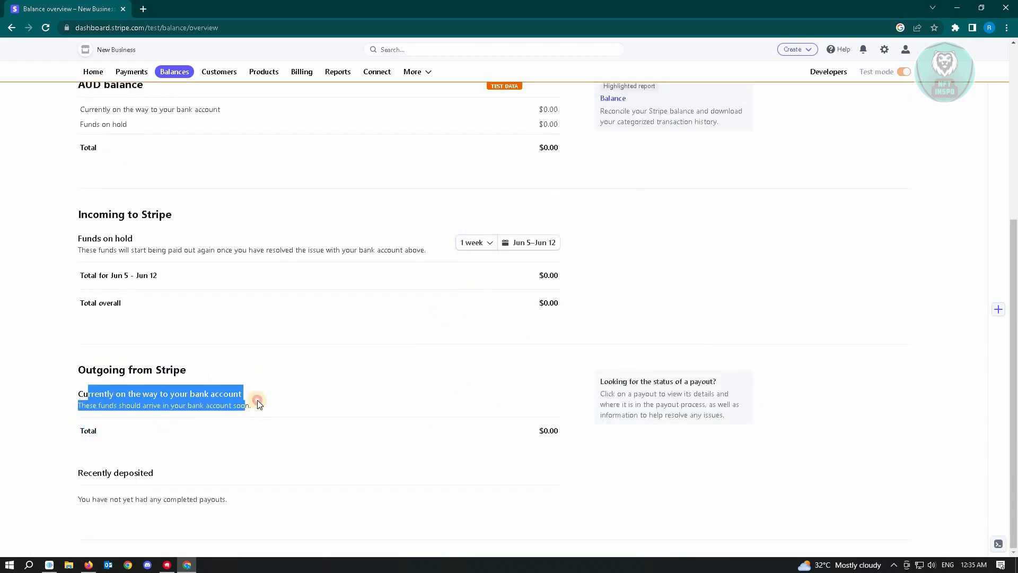
{"action": "scroll", "scroll_direction": "up", "scroll_amount": 3}
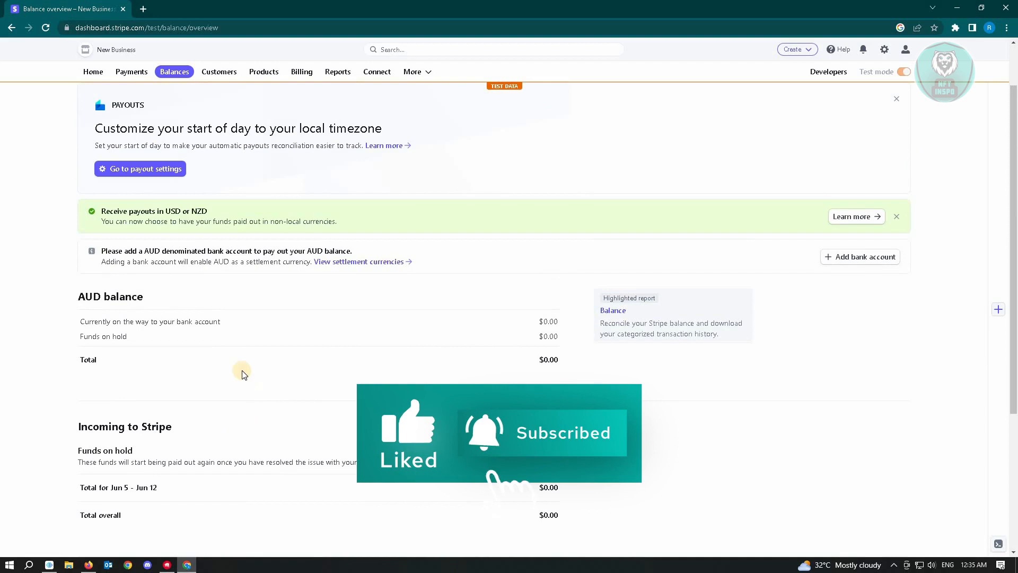
Go to payout settings showing AUD settlement currency and daily automatic payouts.
{"action": "left_click", "coordinate": [139, 168]}
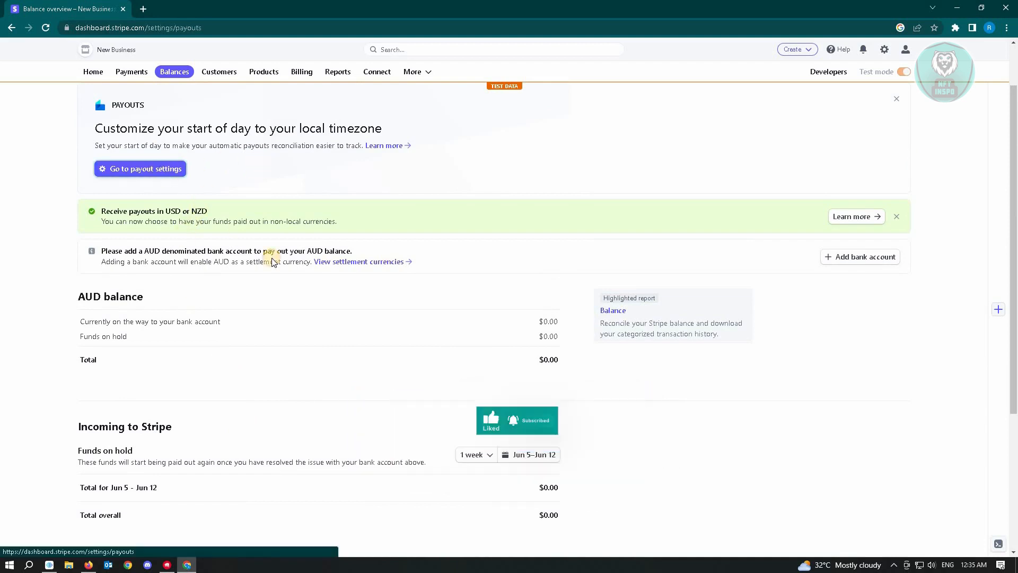
{"action": "left_click", "coordinate": [139, 168]}
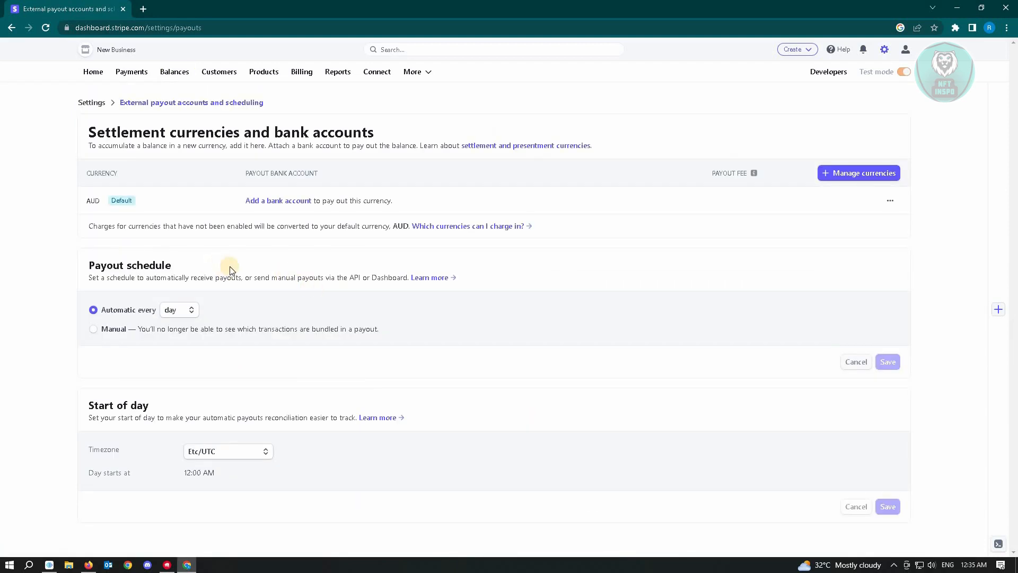
{"action": "mouse_move", "coordinate": [278, 203]}
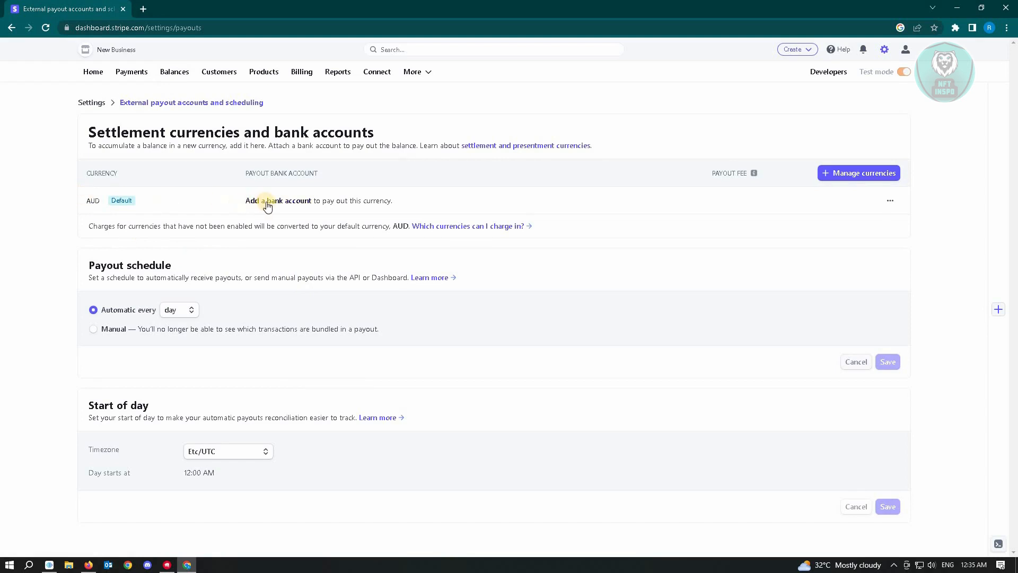
{"action": "mouse_move", "coordinate": [283, 209]}
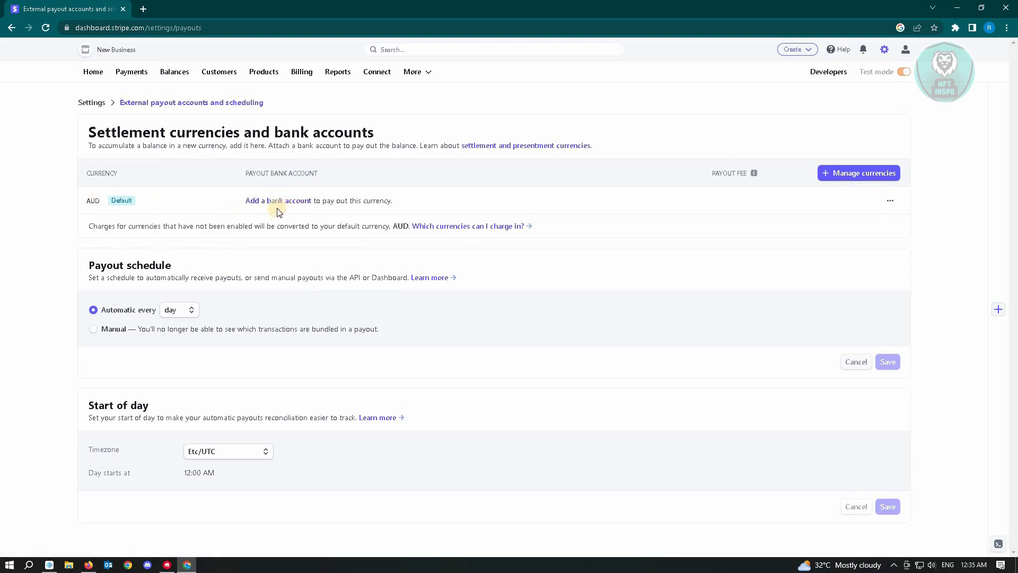
{"action": "mouse_move", "coordinate": [258, 205]}
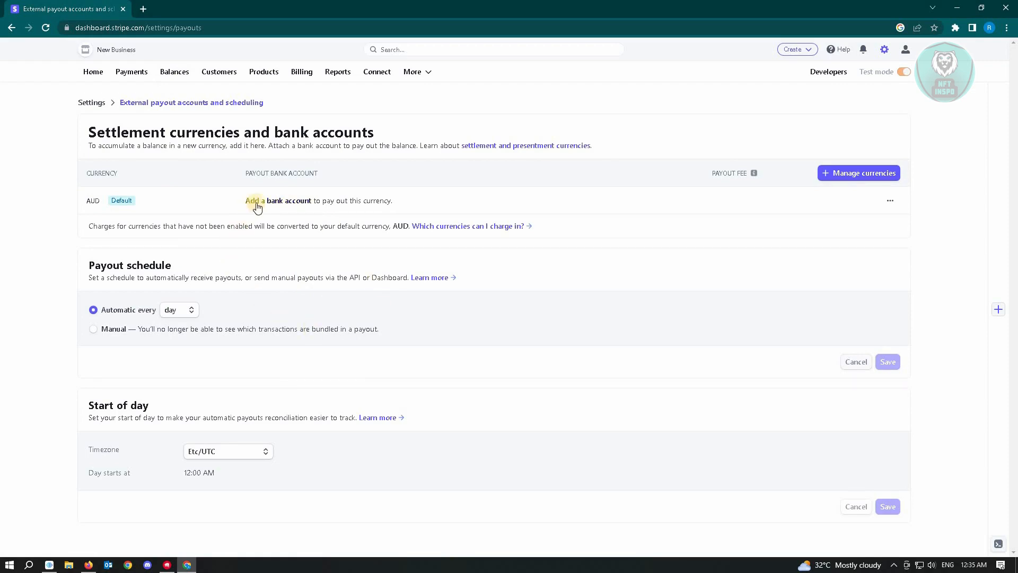
Open the AUD 'Add a bank account' form and select the BSB and Confirm account number fields.
{"action": "left_click", "coordinate": [255, 200]}
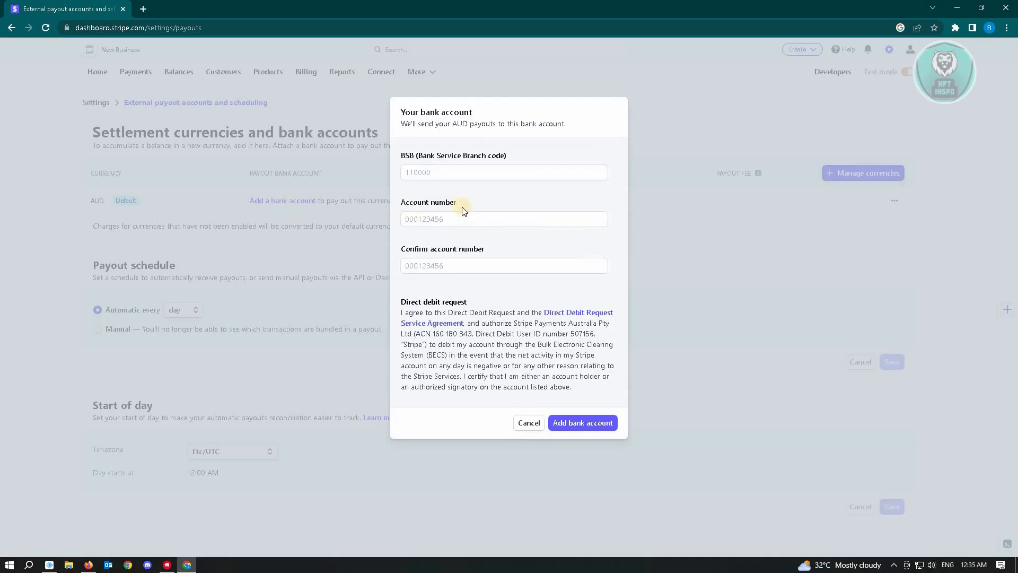
{"action": "left_click", "coordinate": [503, 172]}
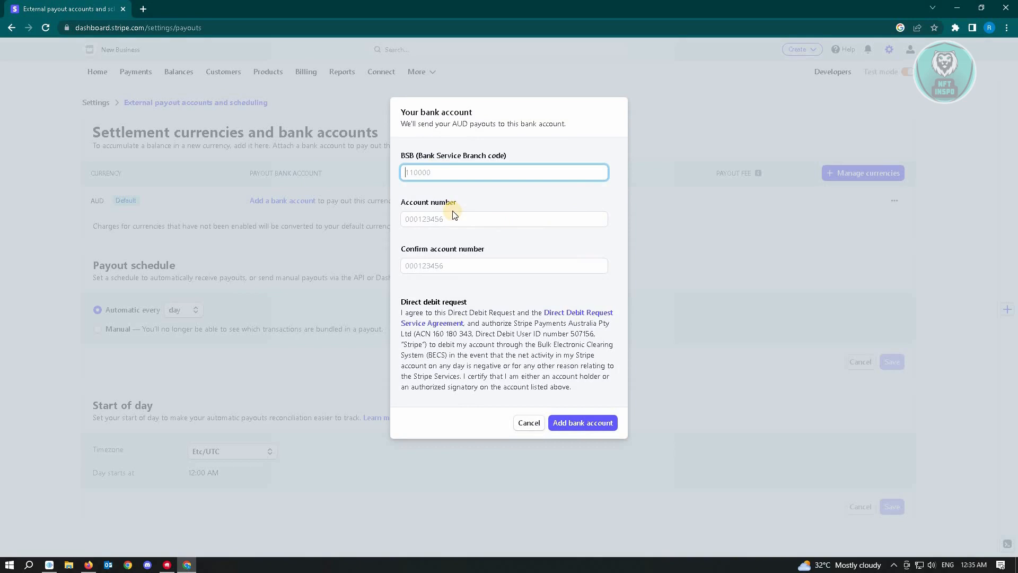
{"action": "left_click", "coordinate": [503, 219]}
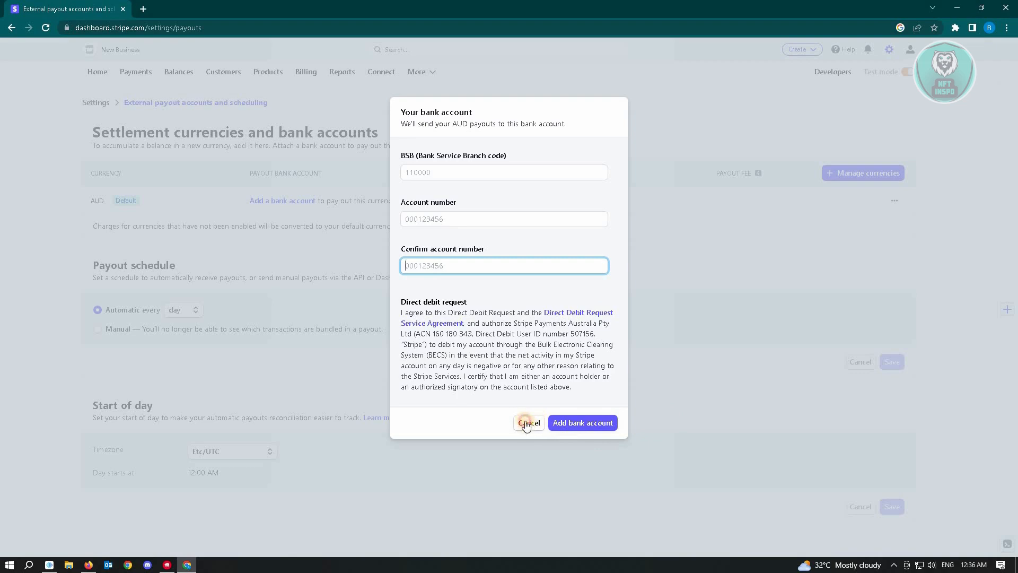
Cancel the bank account form and review the Payout schedule section.
{"action": "left_click", "coordinate": [528, 423]}
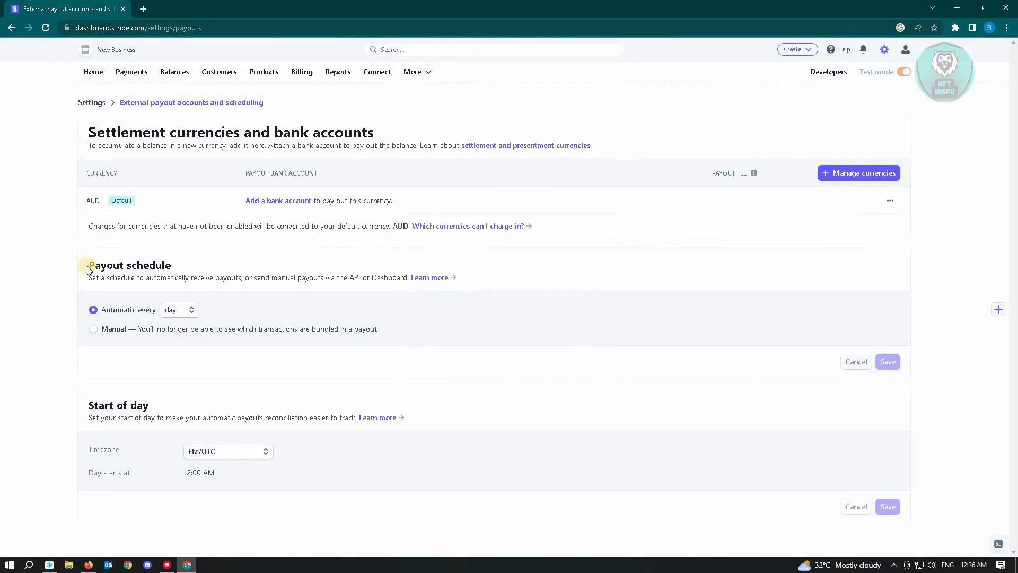
{"action": "mouse_move", "coordinate": [197, 254]}
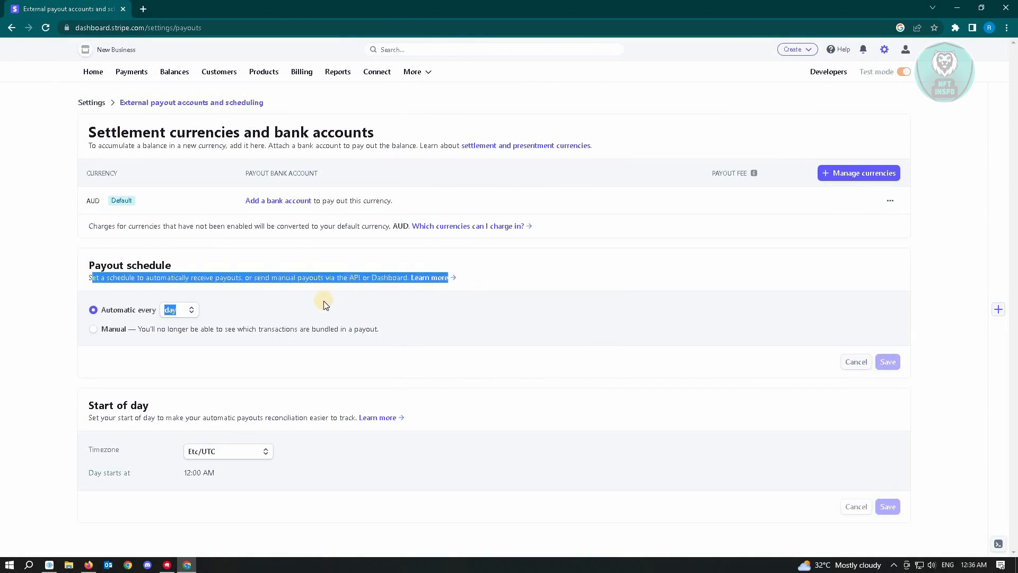
{"action": "mouse_move", "coordinate": [343, 304]}
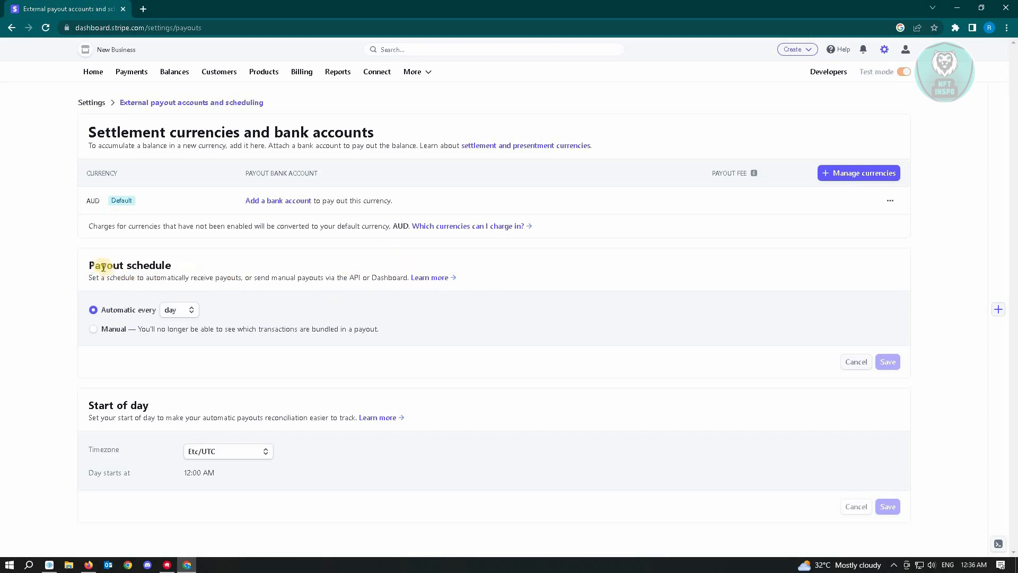
{"action": "double_click", "coordinate": [104, 265]}
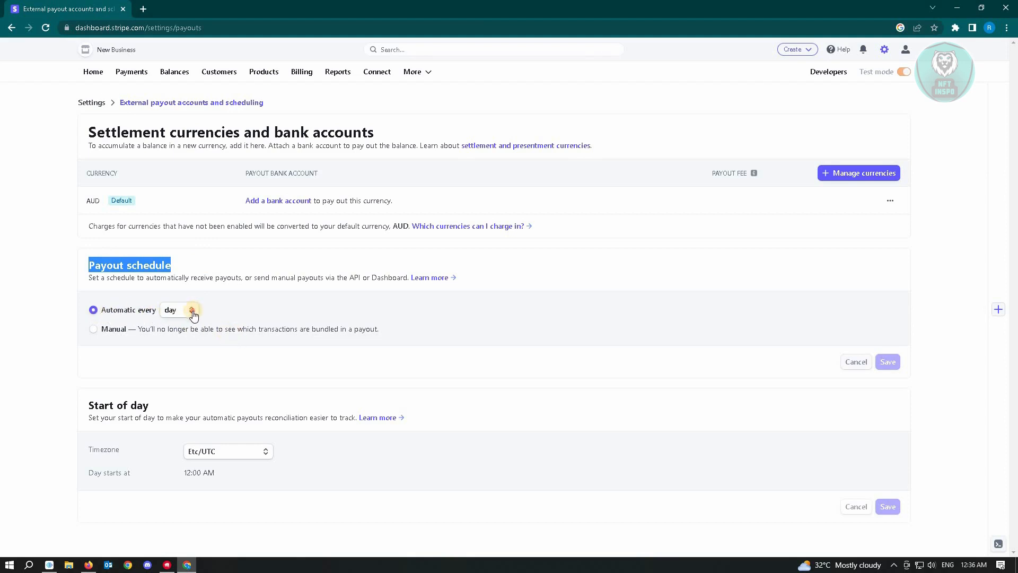
{"action": "left_click", "coordinate": [179, 310]}
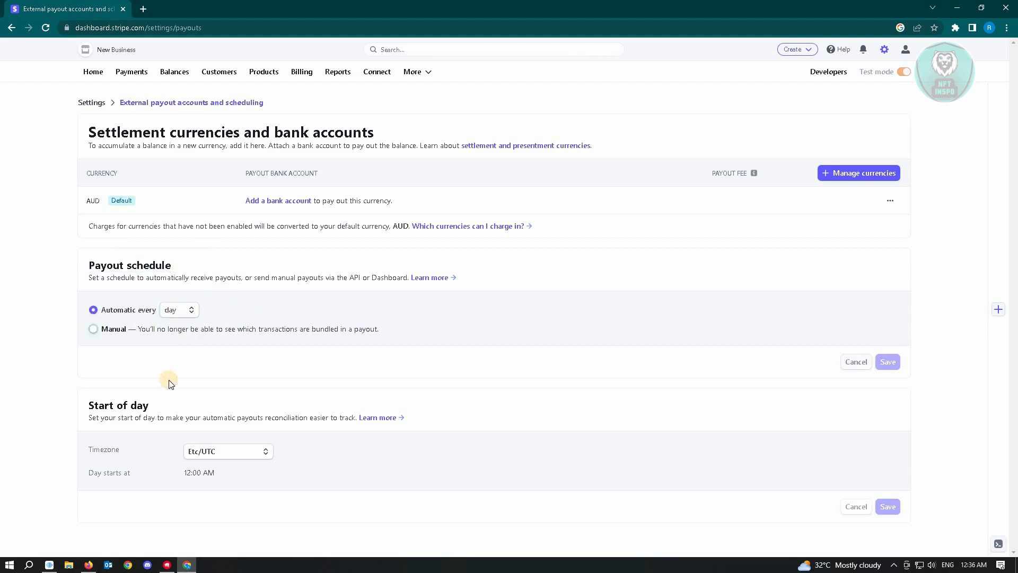
Select the Manual radio button under Payout schedule.
{"action": "left_click", "coordinate": [93, 329]}
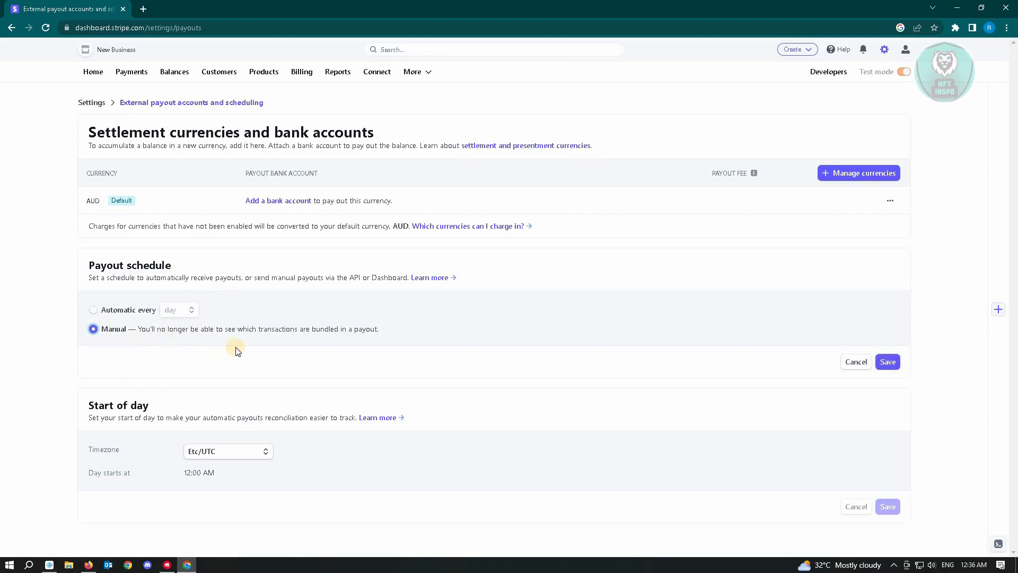
{"action": "mouse_move", "coordinate": [251, 347]}
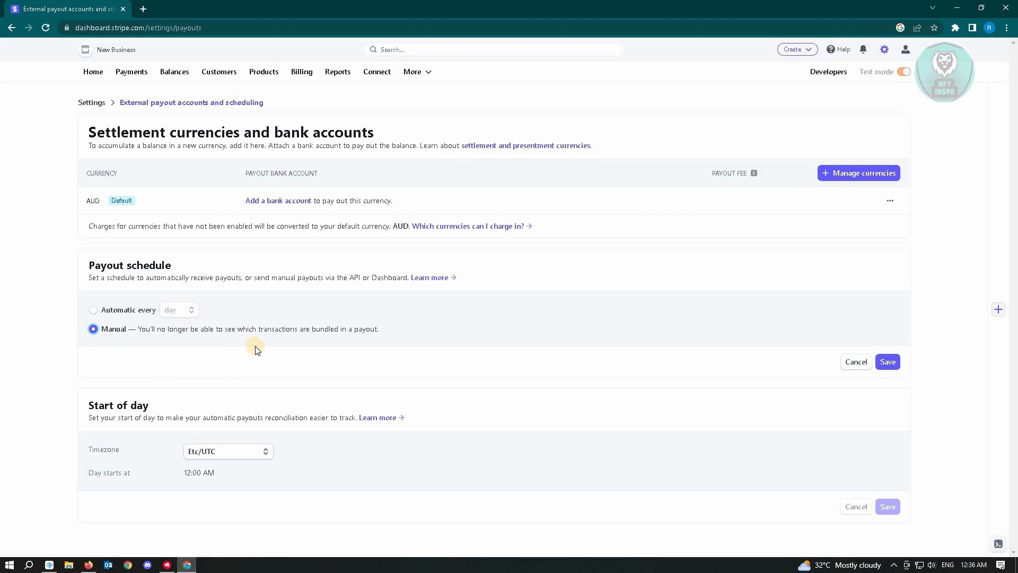
{"action": "mouse_move", "coordinate": [271, 343]}
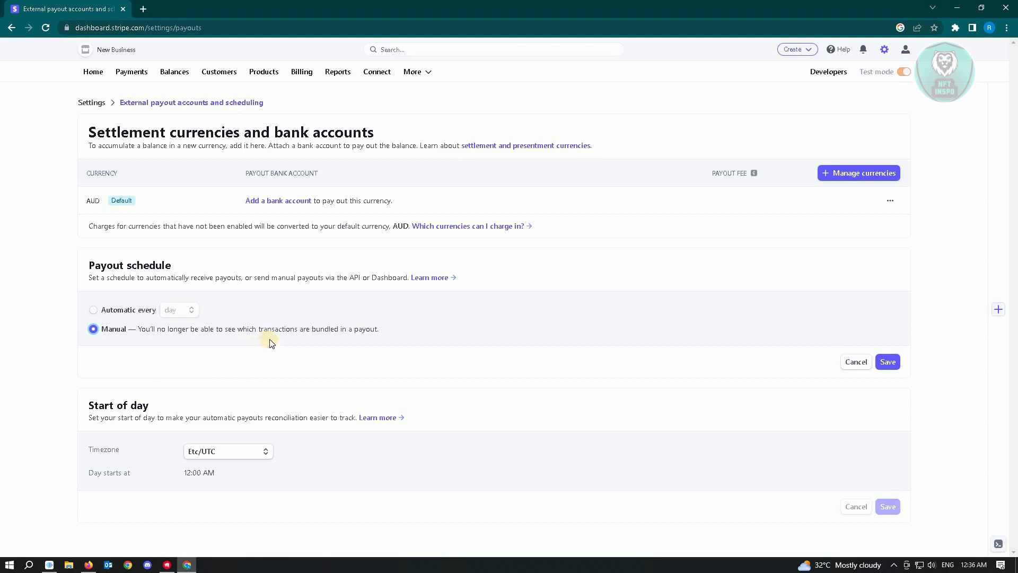